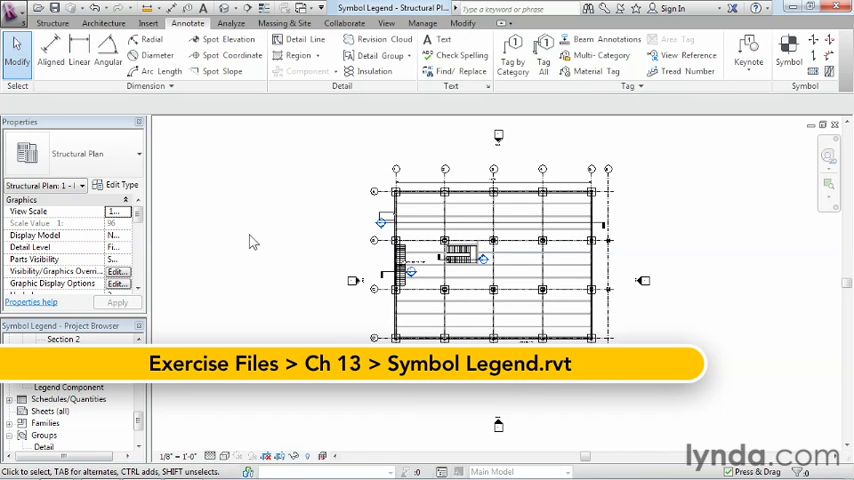
Create a new legend view named 'Symbol Legend' at a scale of 1" = 1'-0".
click(386, 22)
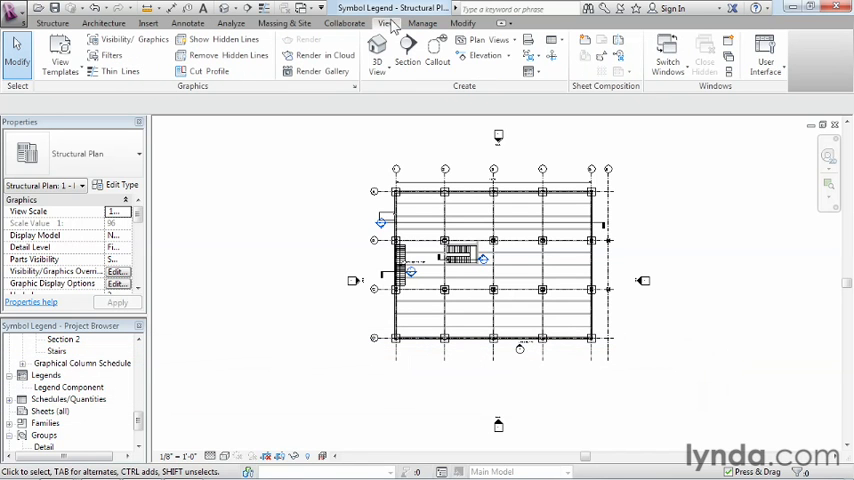
mouse_move(531, 86)
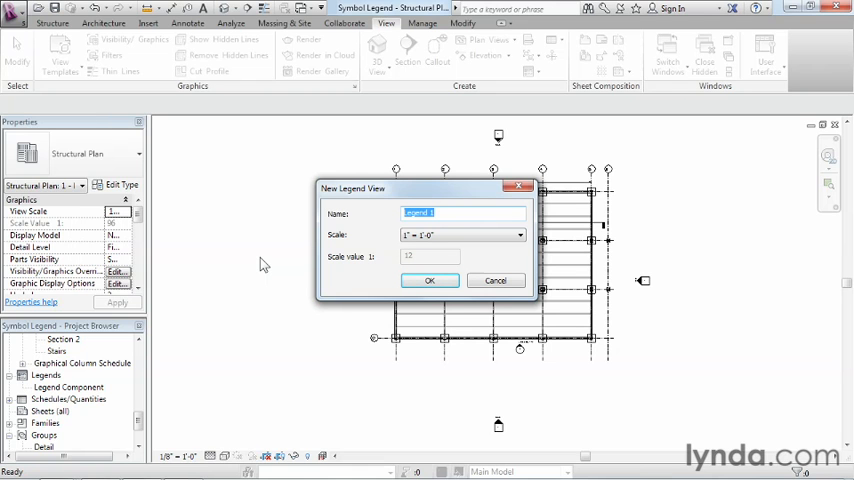
text(Symb)
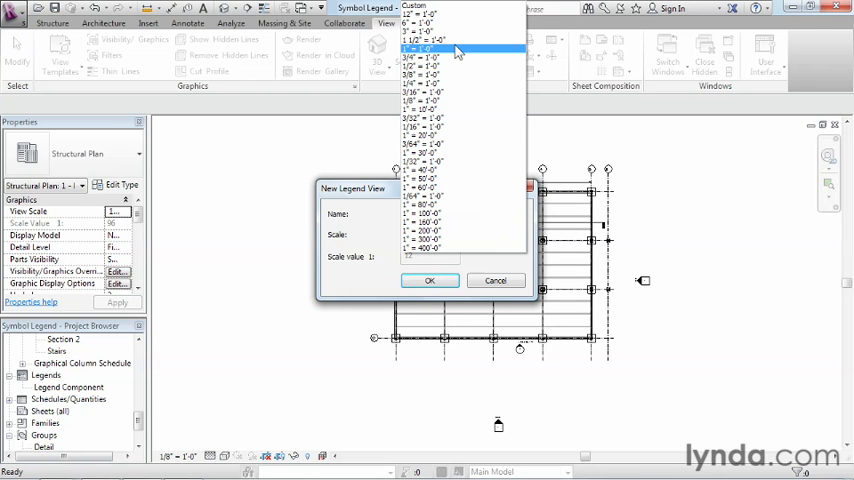
click(420, 50)
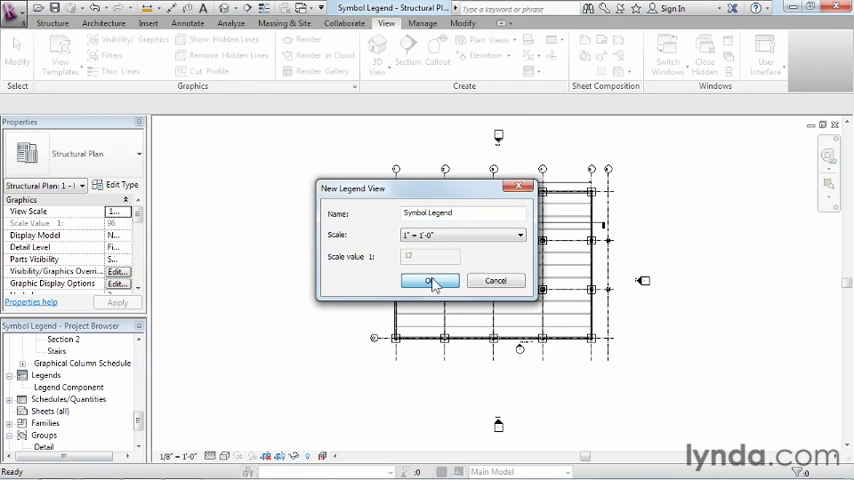
click(430, 280)
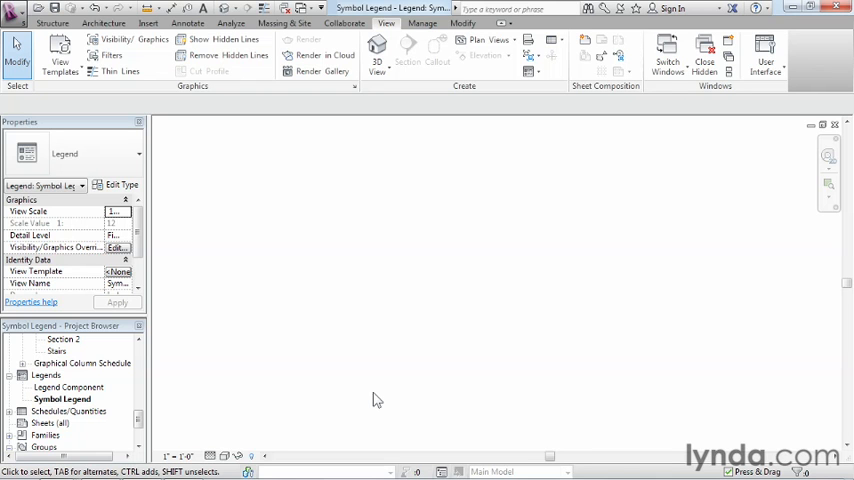
mouse_move(333, 257)
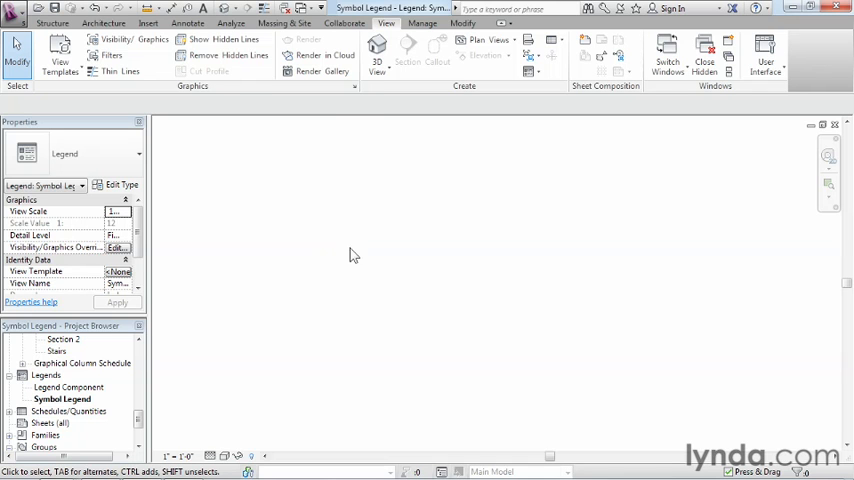
mouse_move(222, 55)
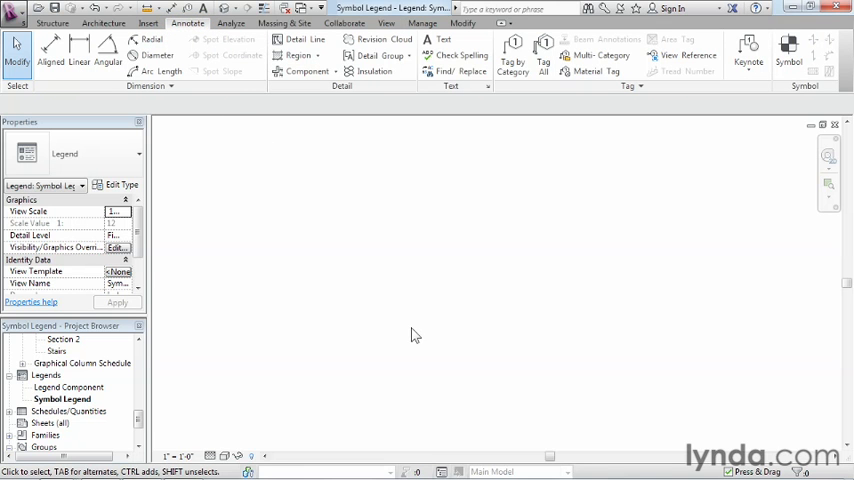
mouse_move(370, 268)
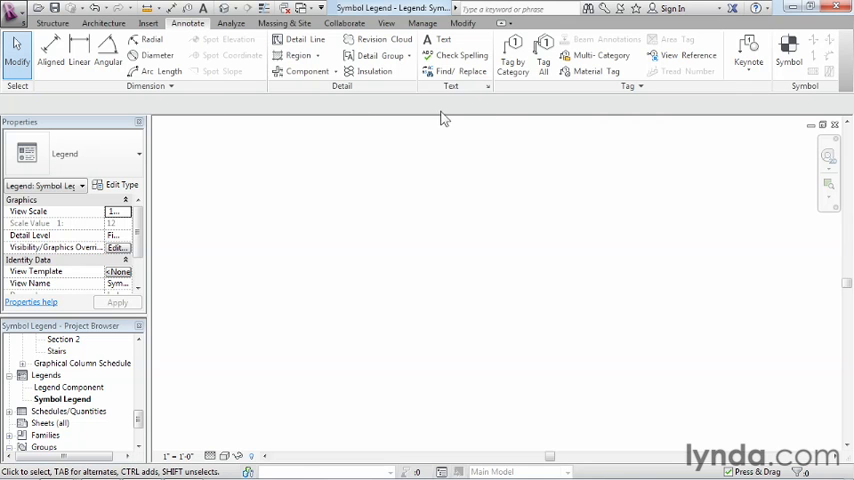
mouse_move(789, 50)
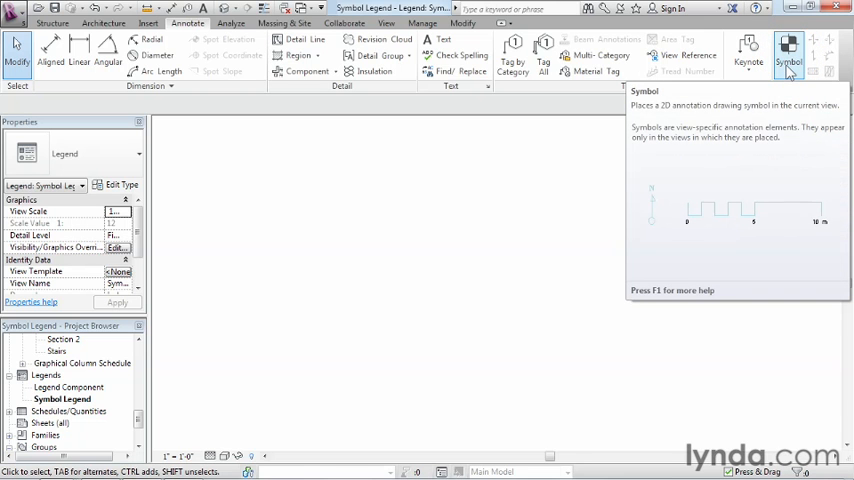
Start the Symbol tool and select the Weld Symbol: Top type to place.
click(789, 55)
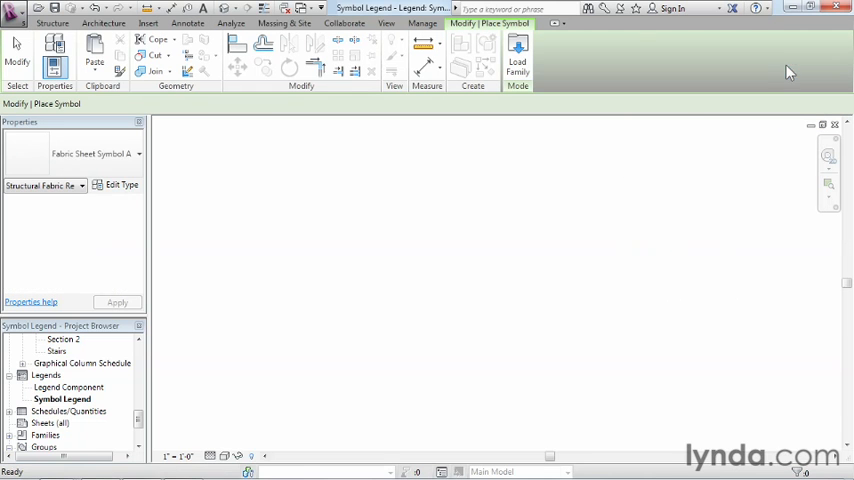
mouse_move(170, 180)
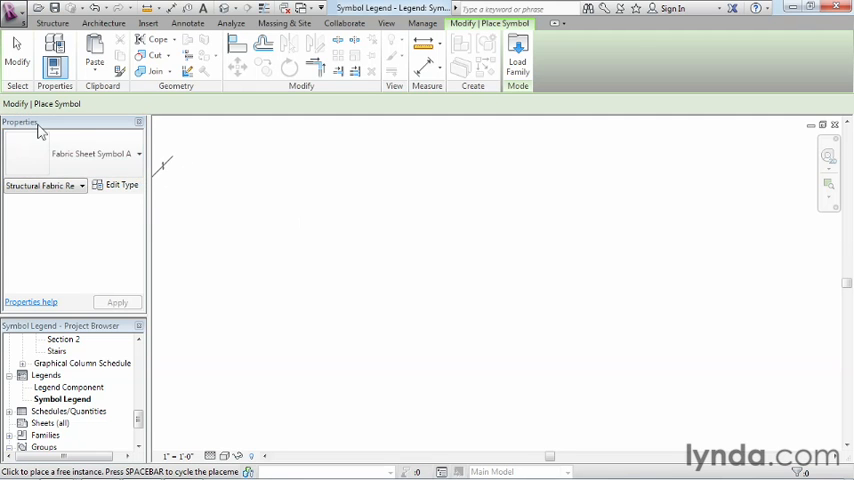
click(138, 153)
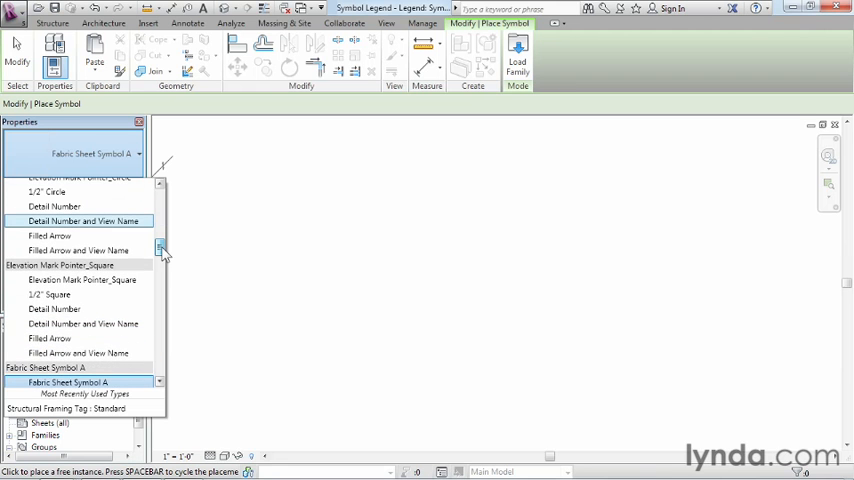
scroll(down, 3)
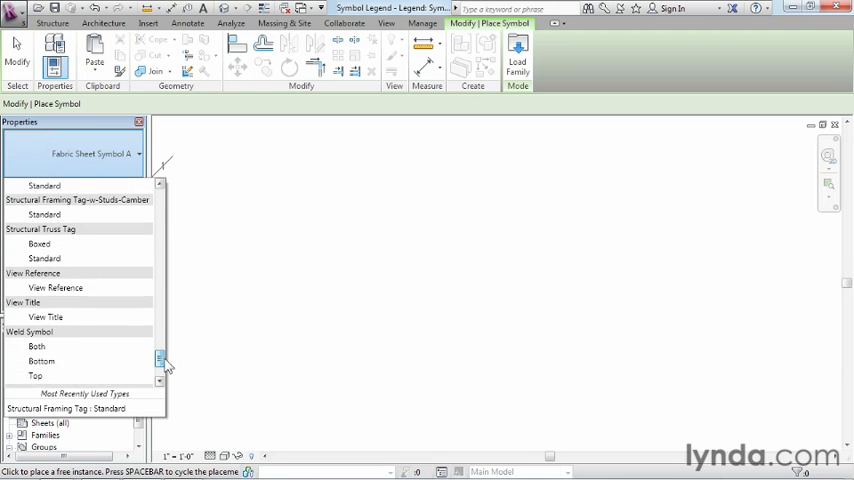
scroll(down, 3)
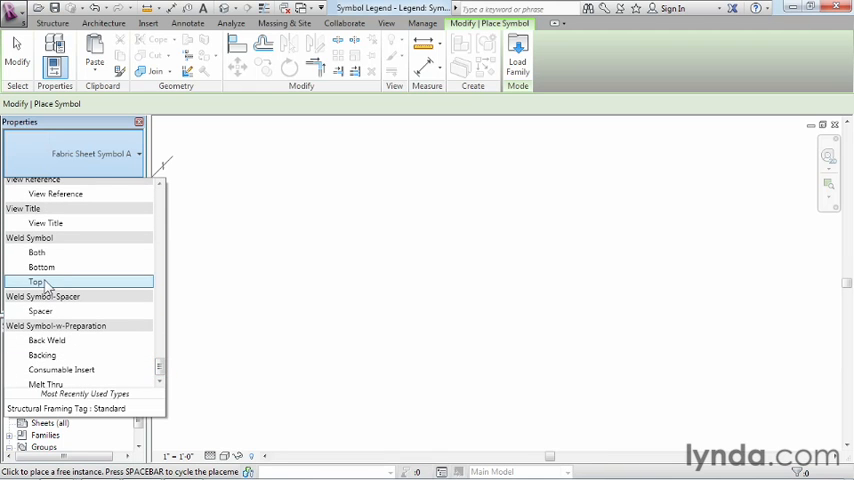
click(37, 281)
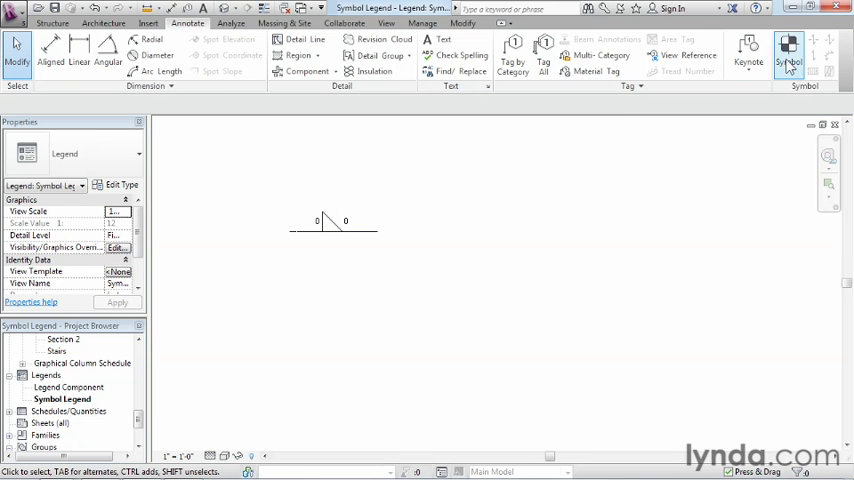
Place Weld Symbol Both below the top weld and choose the Back Weld type.
click(789, 50)
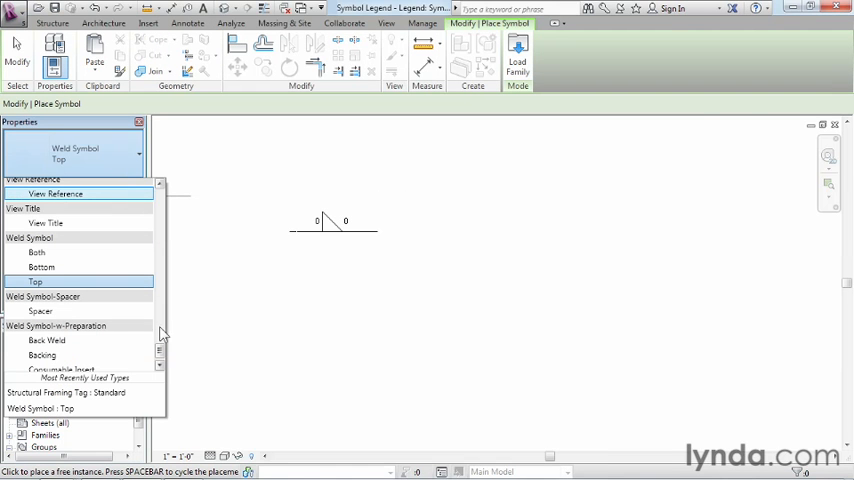
mouse_move(37, 282)
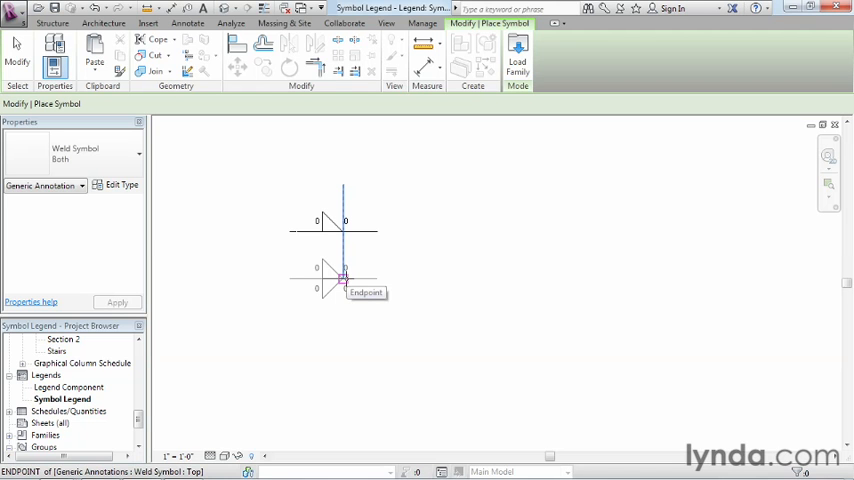
click(75, 152)
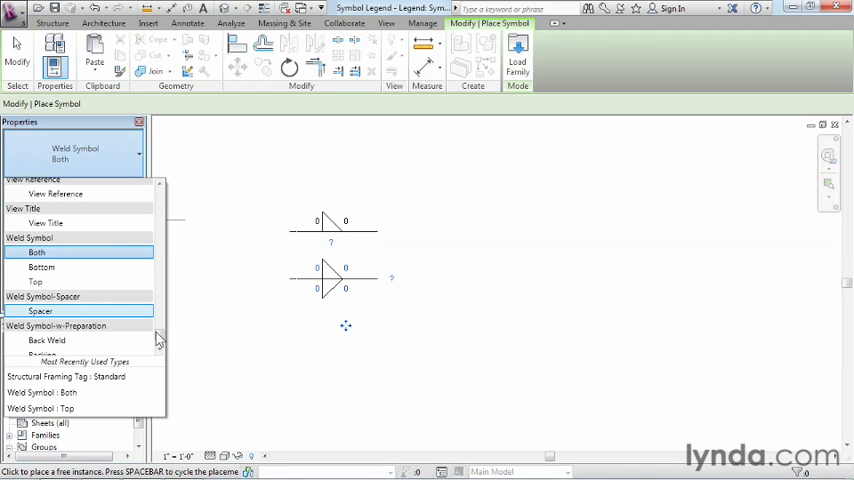
scroll(down, 3)
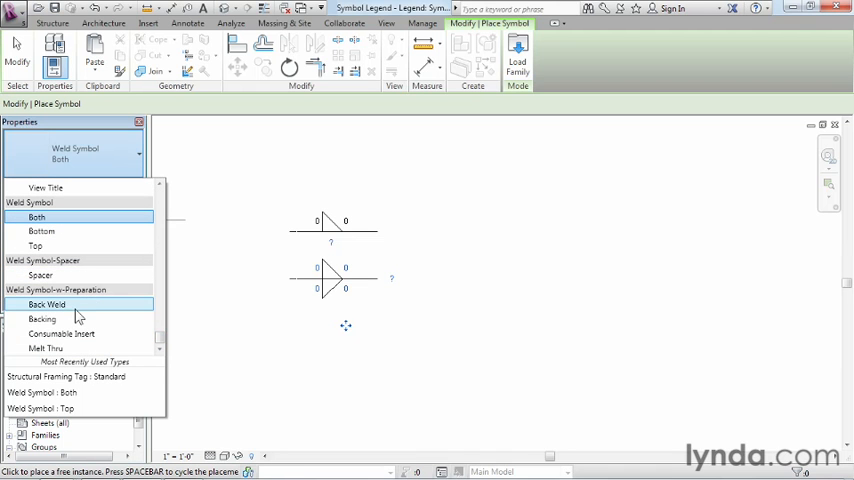
click(47, 304)
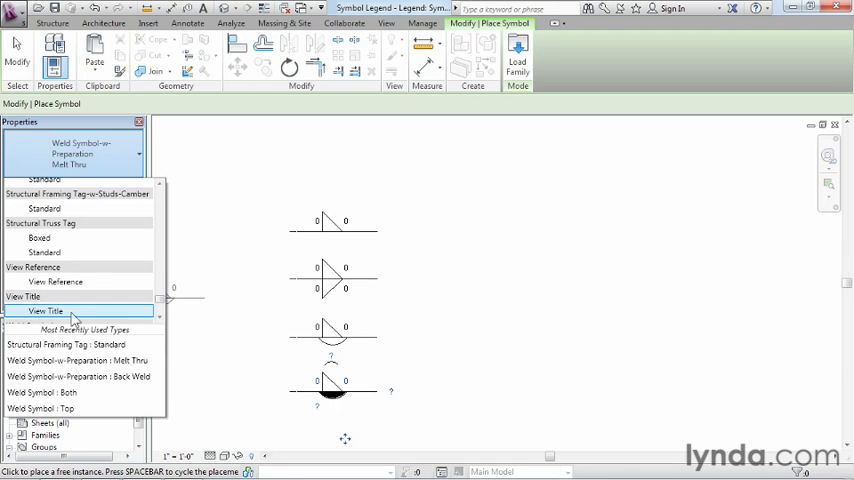
Place a View Title symbol below the weld symbols, then choose the View Reference type.
click(45, 311)
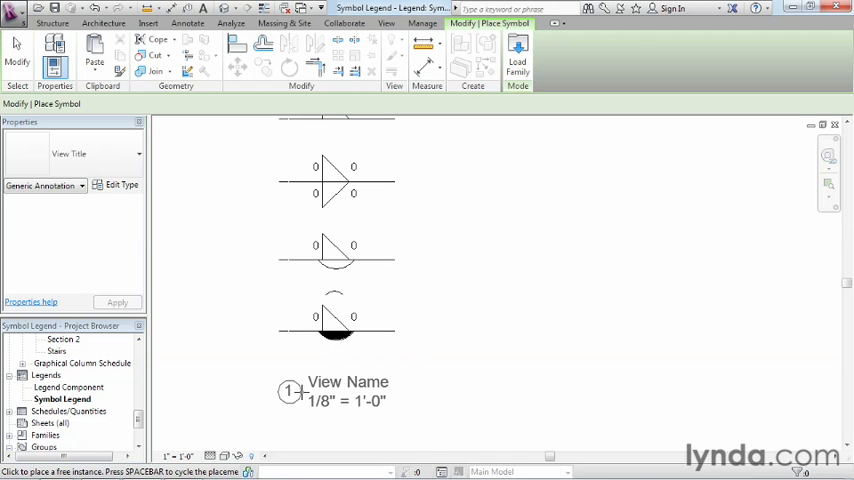
click(185, 342)
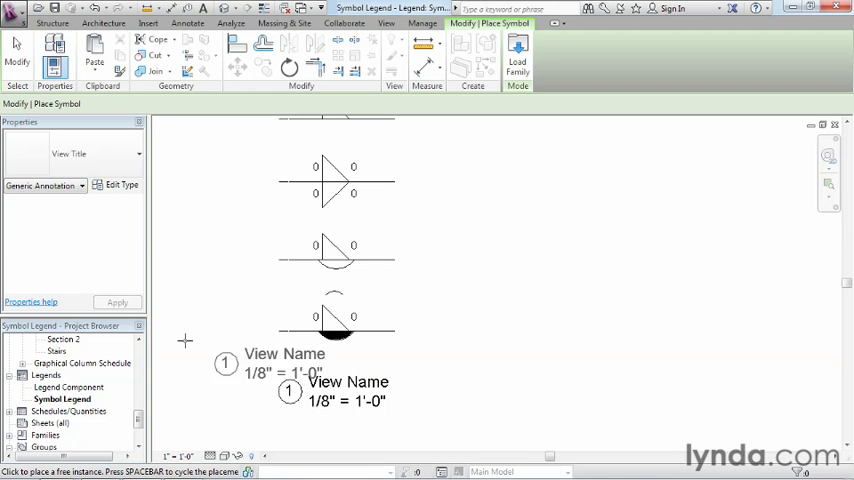
click(128, 153)
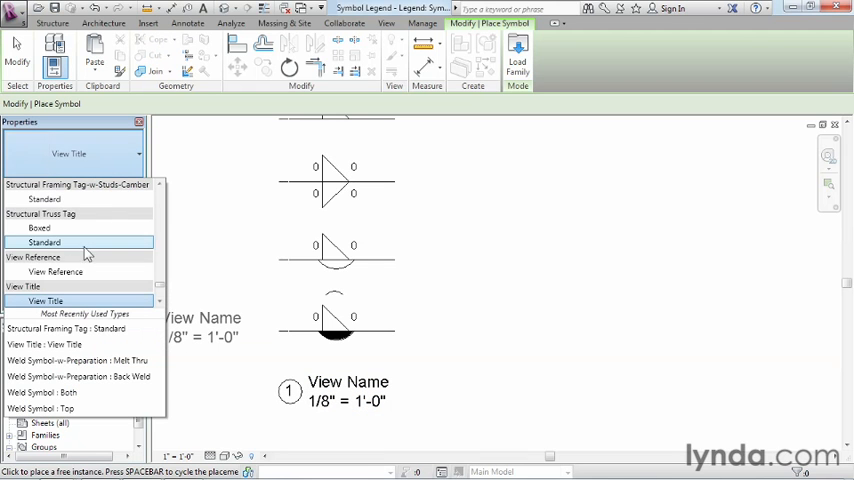
click(56, 271)
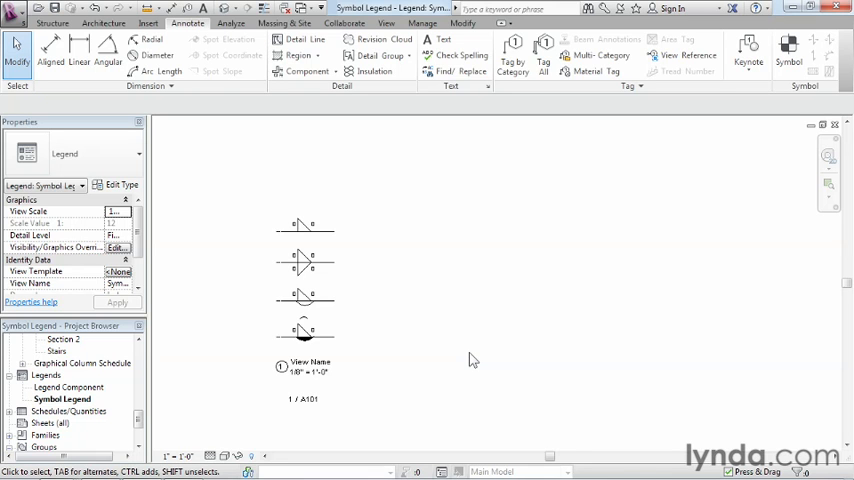
mouse_move(440, 346)
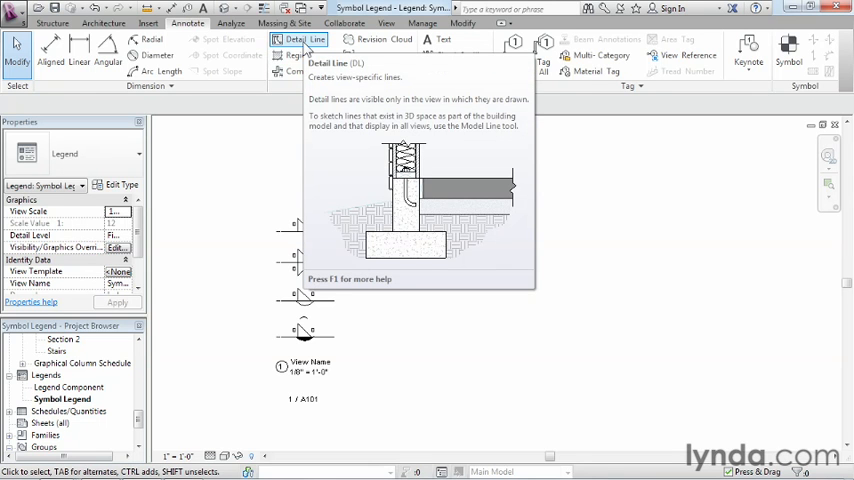
Draw a Medium Lines detail-line rectangle border beside the legend symbols.
click(305, 38)
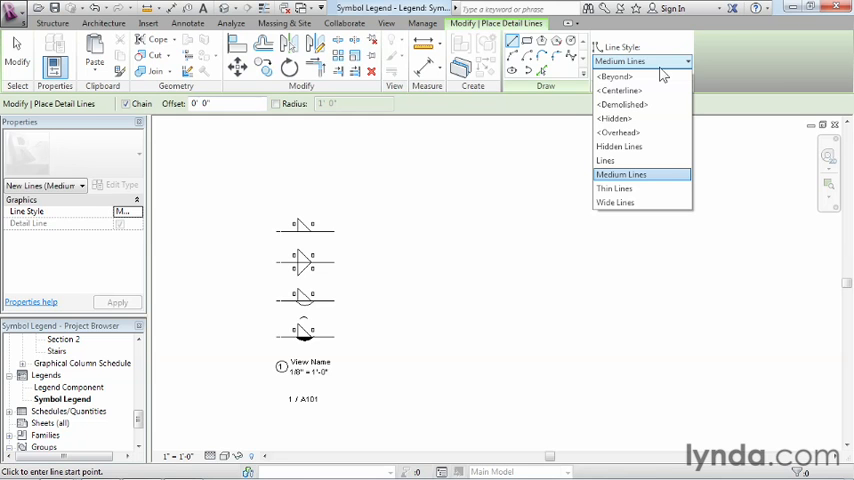
click(620, 174)
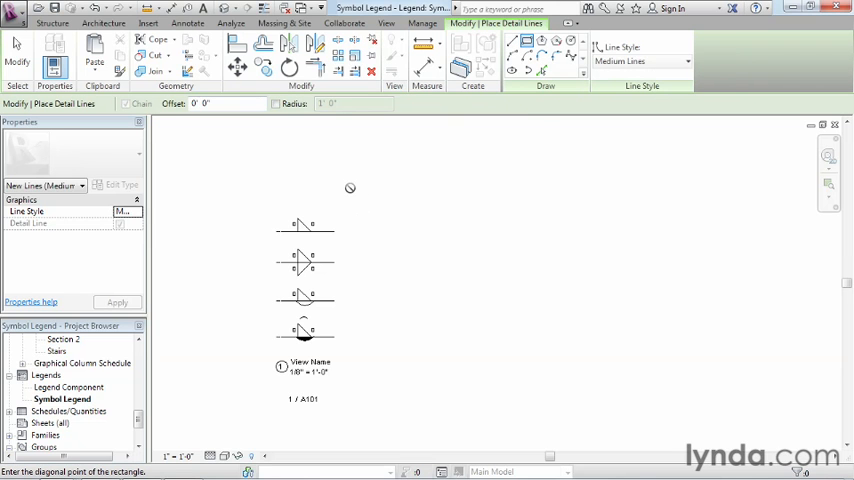
drag(350, 188, 575, 378)
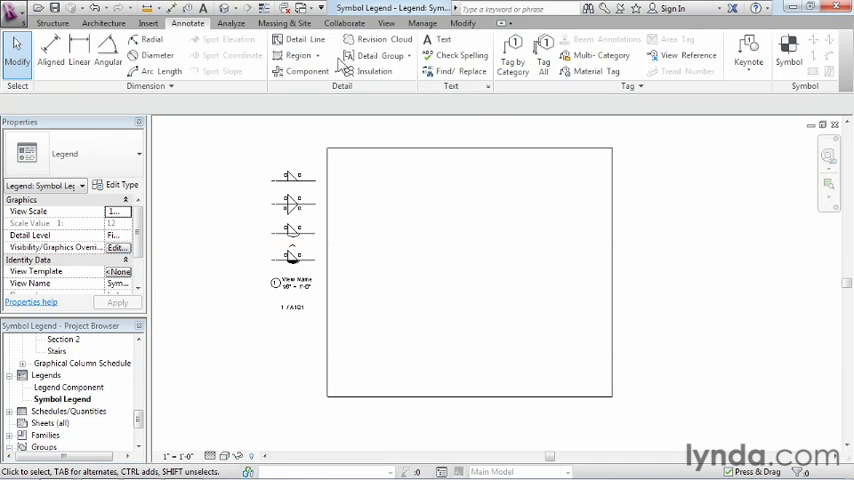
mouse_move(300, 39)
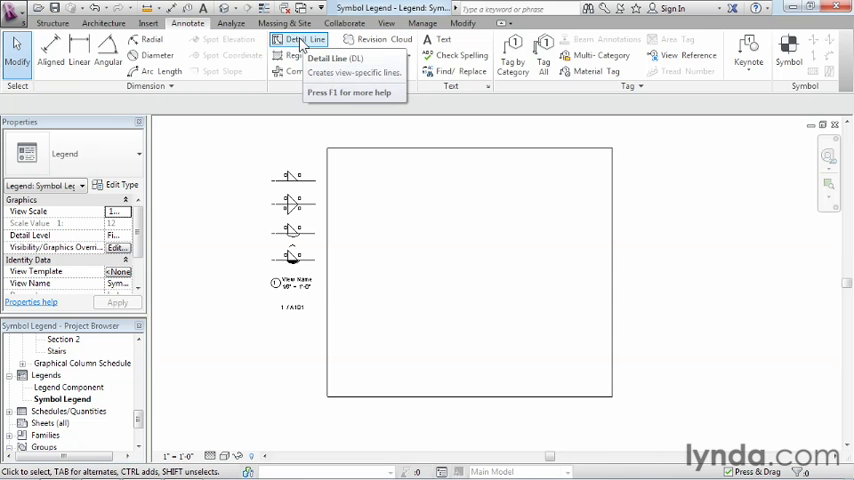
click(295, 39)
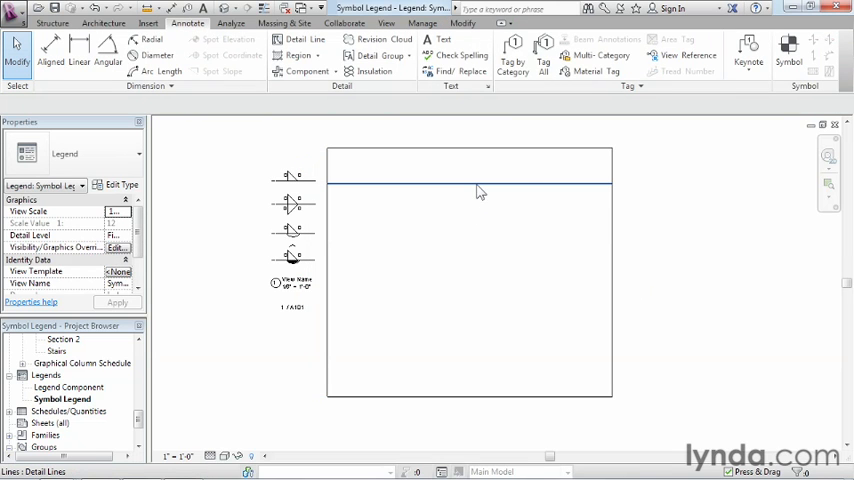
mouse_move(480, 191)
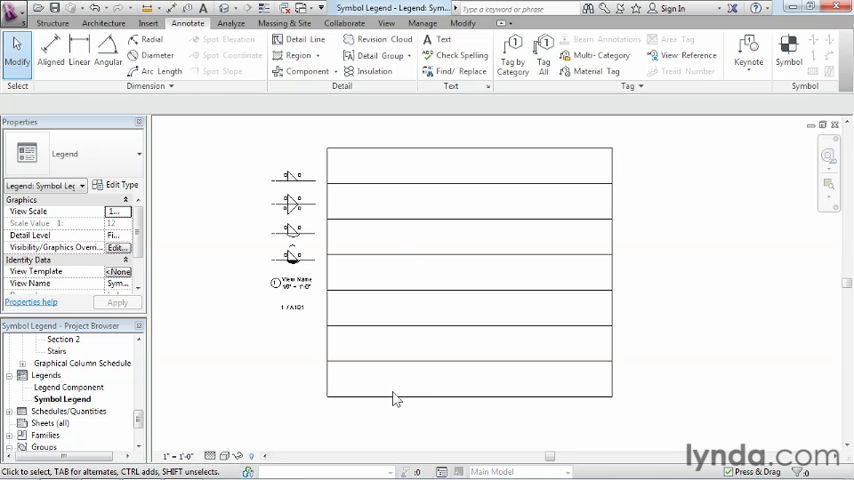
mouse_move(688, 388)
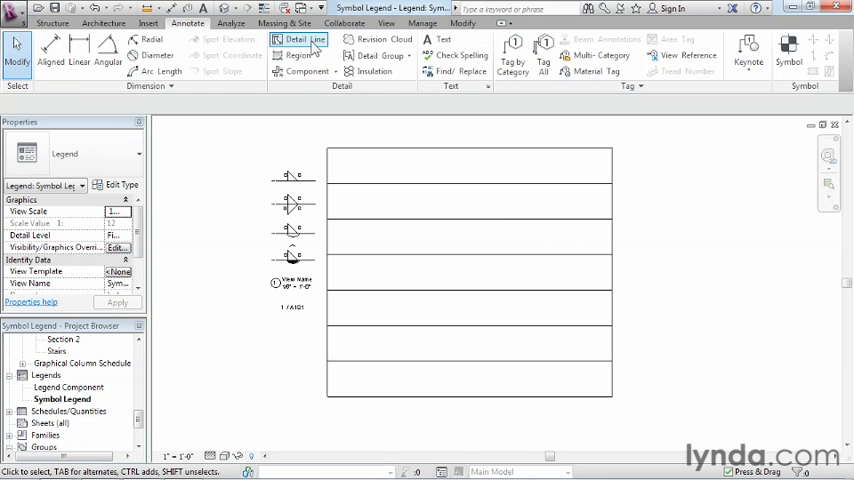
Draw the vertical column divider and move the weld symbols into their left-column rows.
click(297, 39)
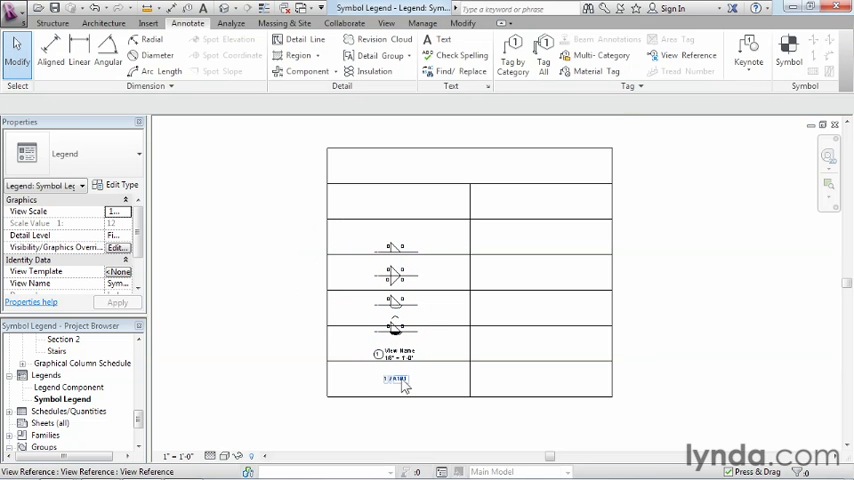
click(395, 248)
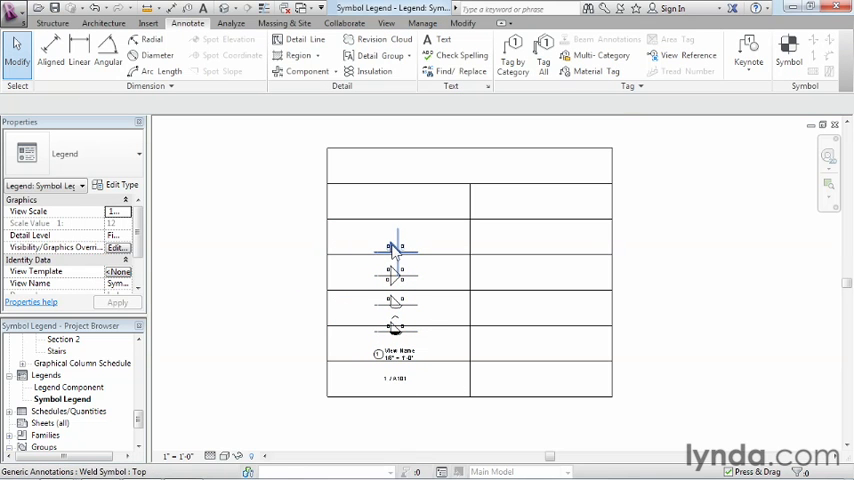
click(395, 248)
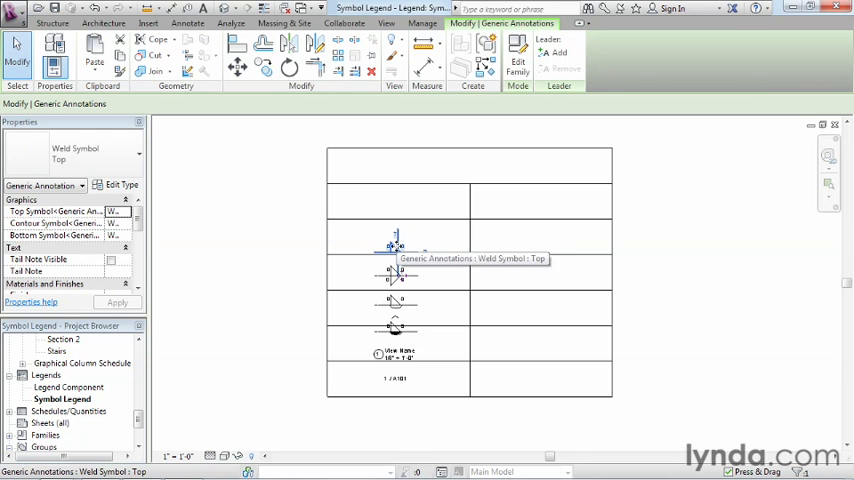
drag(395, 245, 398, 200)
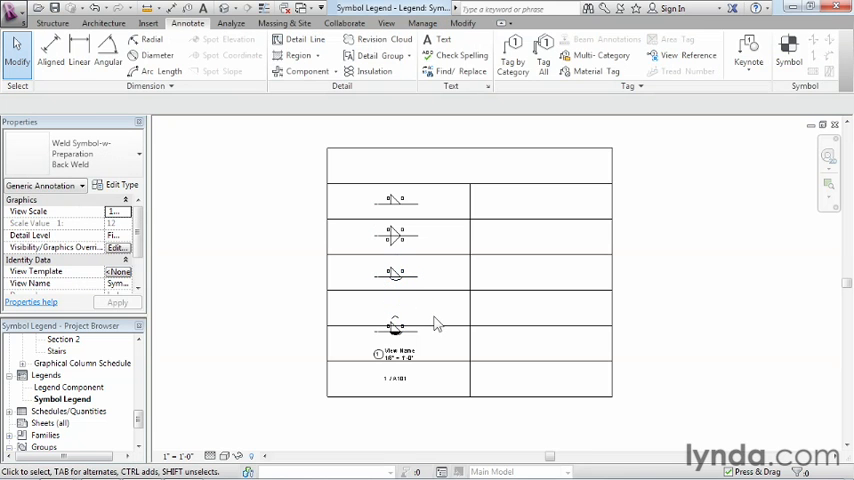
click(395, 328)
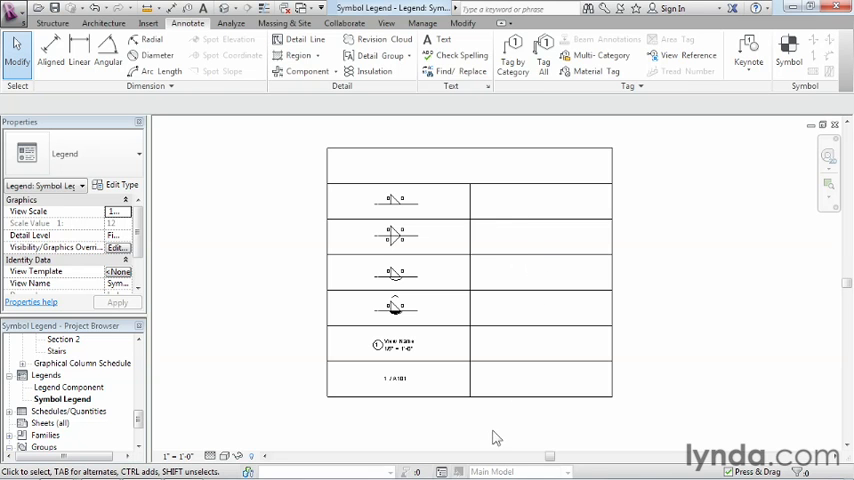
mouse_move(489, 440)
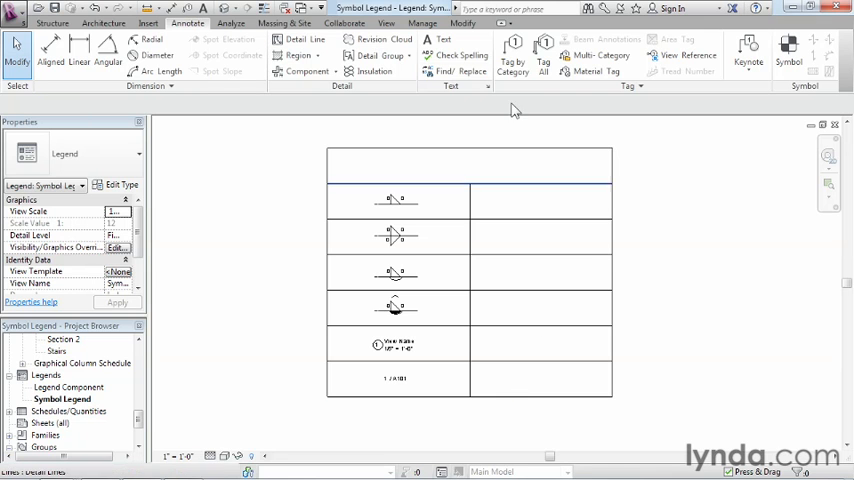
mouse_move(443, 39)
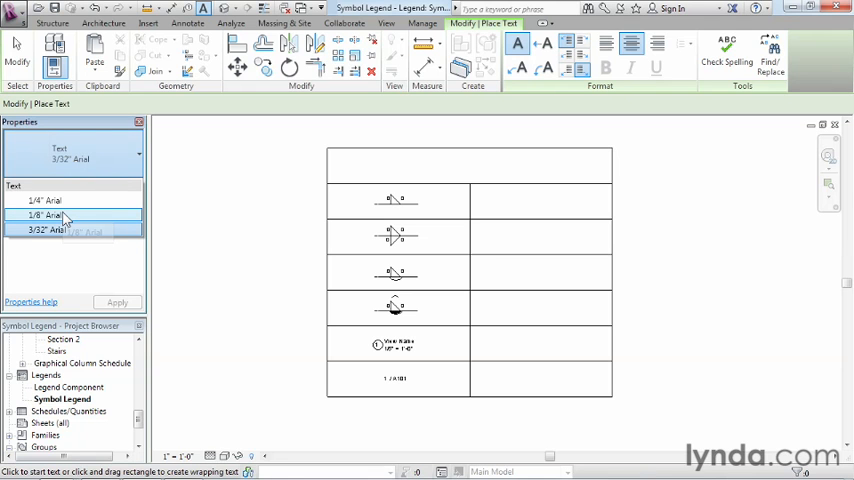
mouse_move(67, 215)
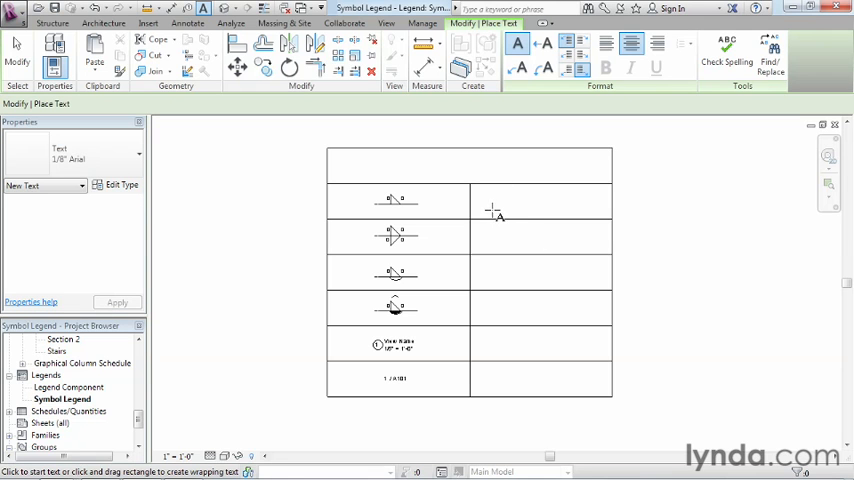
Place a 'Weld Symbol Top' text label in the first row and centre it.
click(491, 213)
text(Weld Symbol Top)
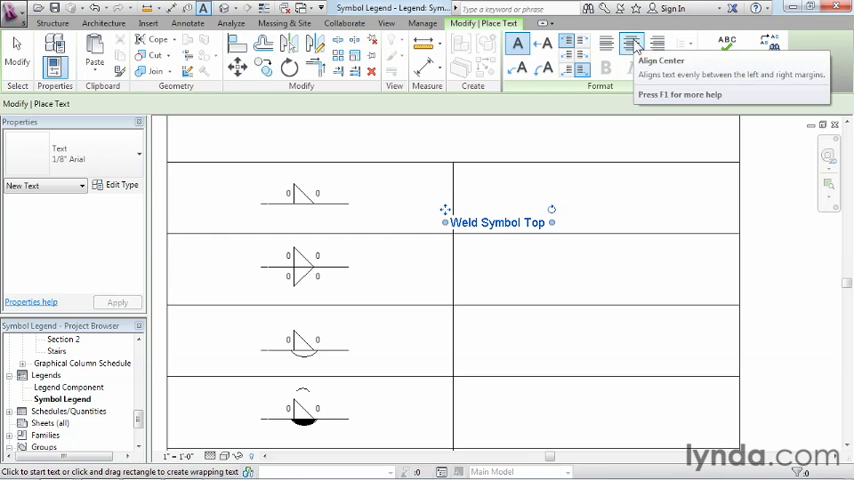
mouse_move(611, 45)
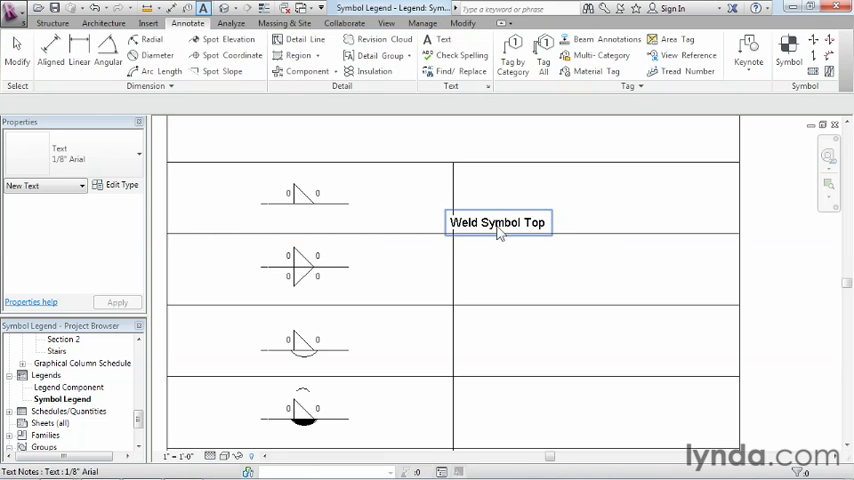
click(497, 222)
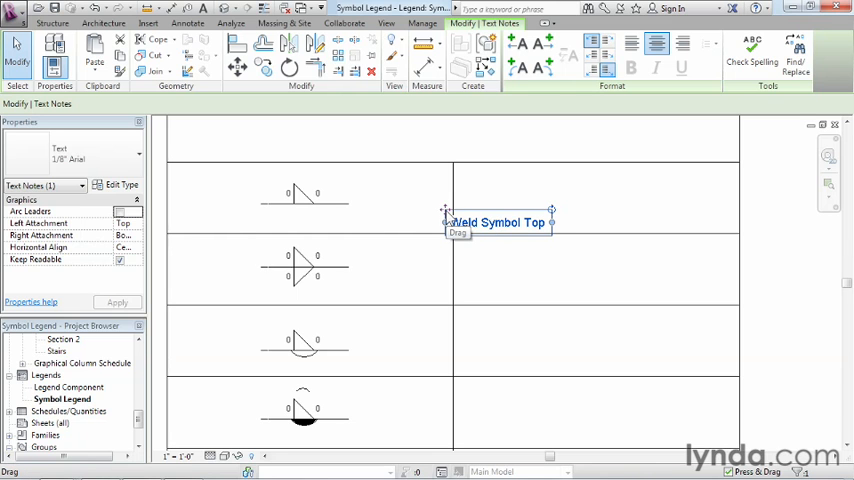
drag(498, 222, 533, 200)
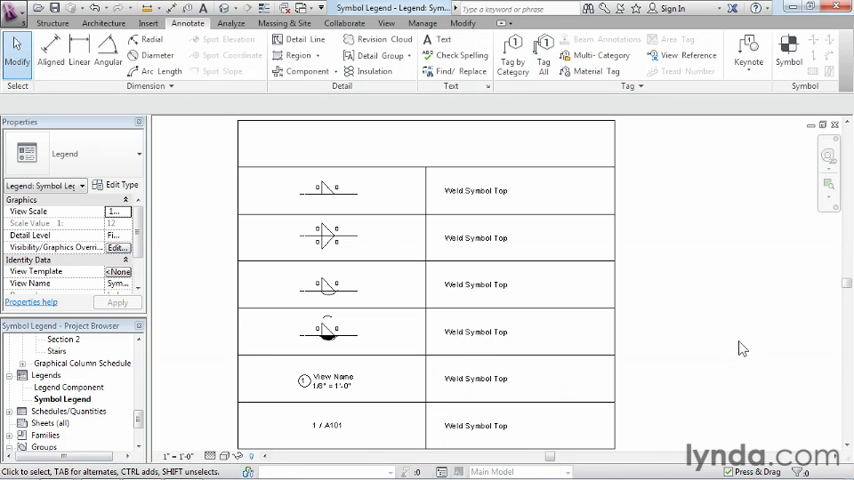
Reword the copied labels to Both, Back Weld, Melt Thru and View Title, centring Melt Thru.
double_click(476, 237)
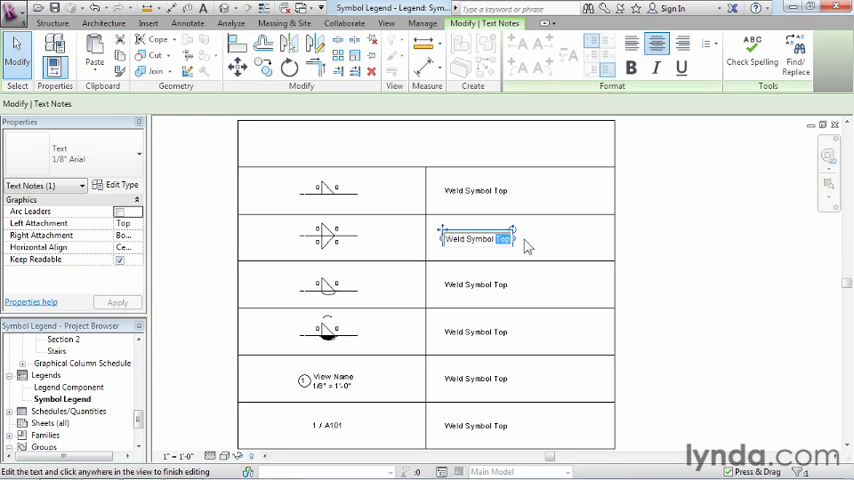
text(Both)
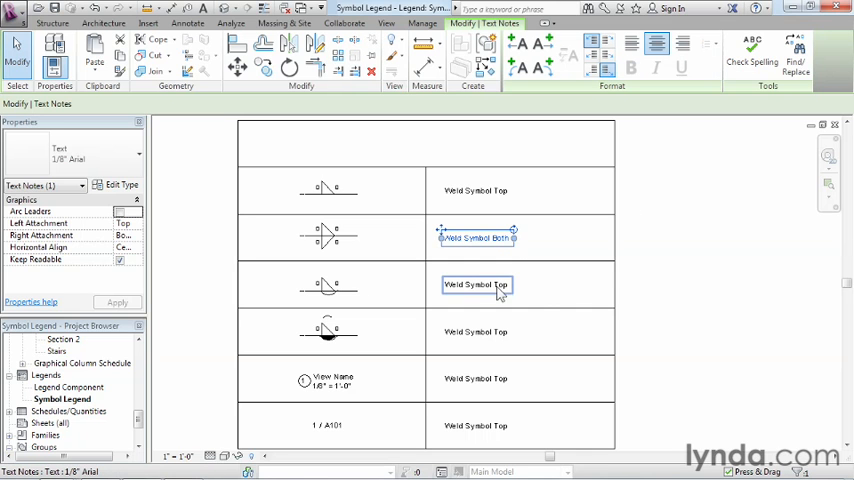
double_click(476, 285)
text(Back Weld)
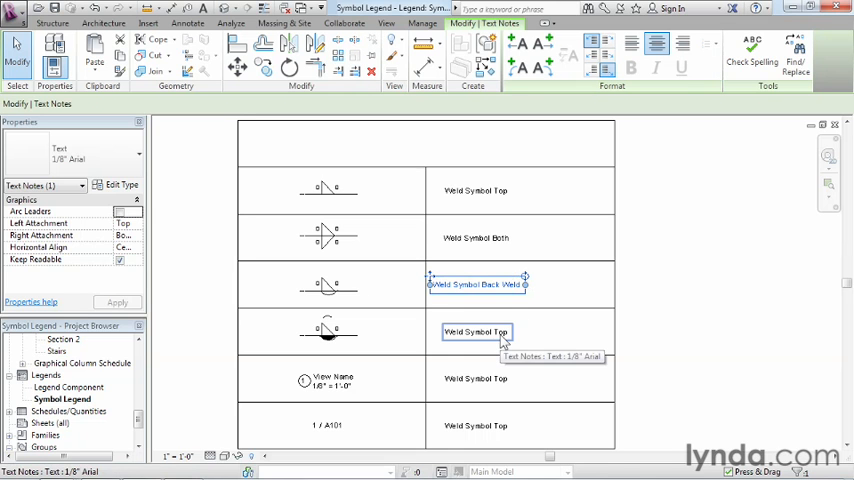
double_click(476, 331)
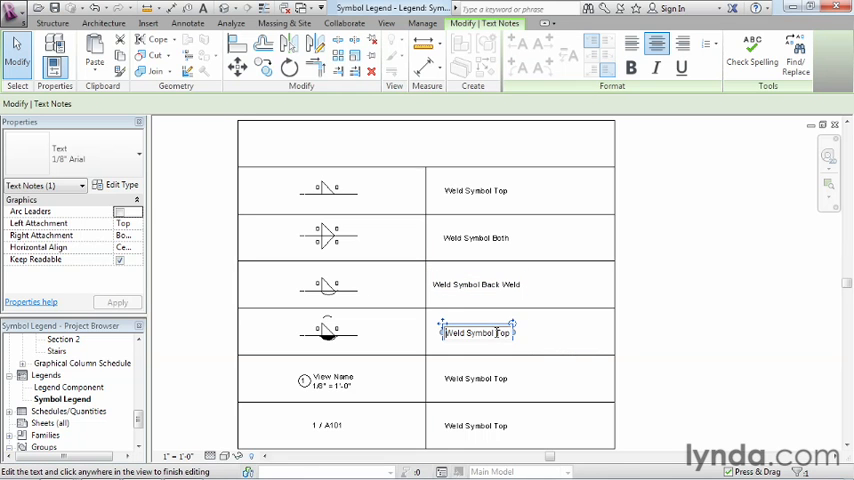
text(Melt Thru)
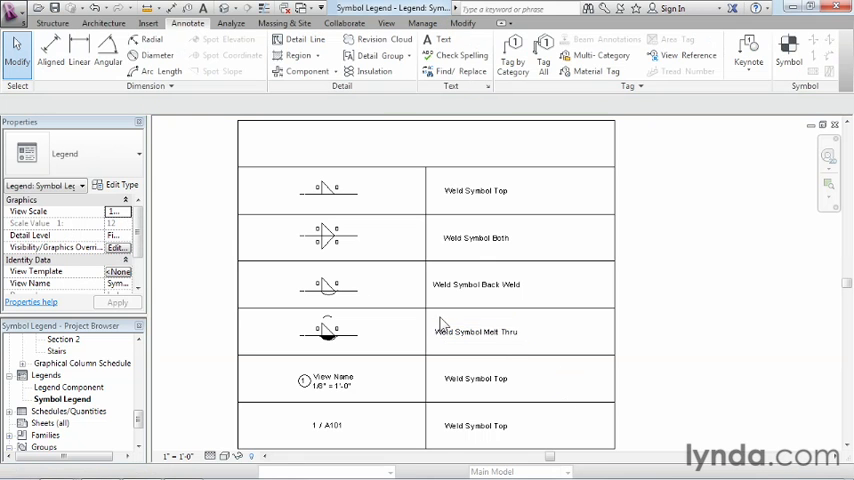
click(476, 331)
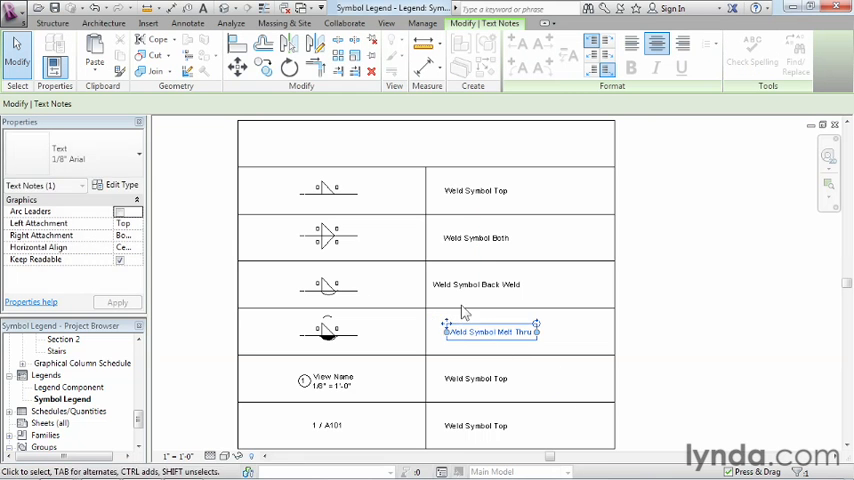
drag(490, 331, 485, 284)
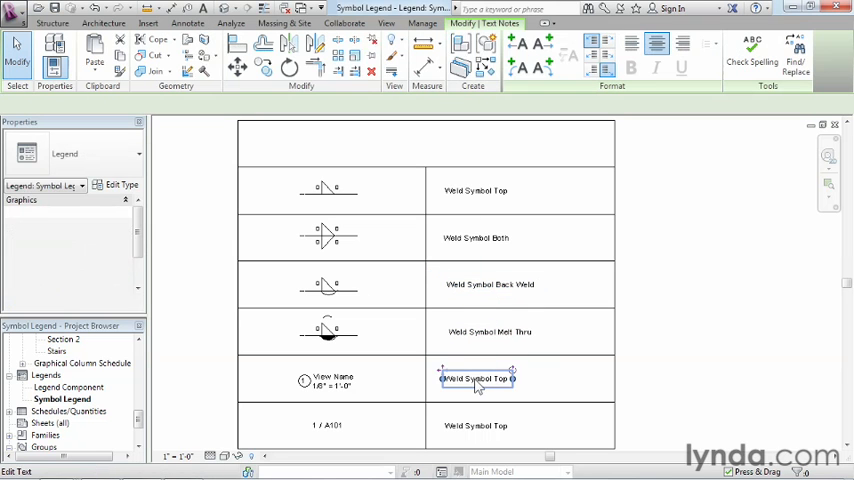
double_click(477, 378)
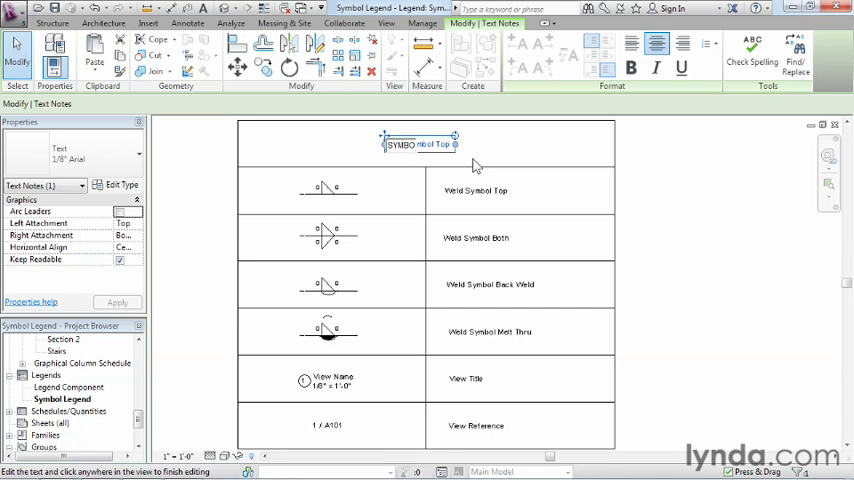
Type 'SYMBOL LEGEND' in the top row and switch it to 1/4" Arial text.
text(SYMBOL LEGEND)
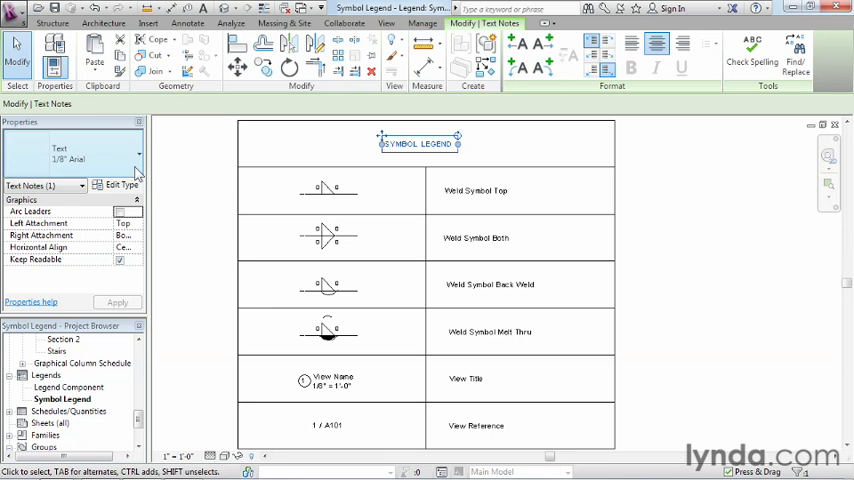
mouse_move(135, 170)
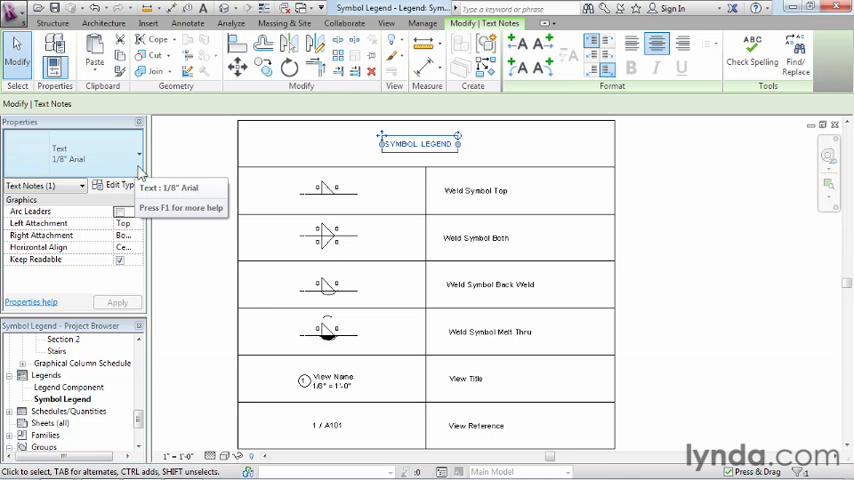
click(70, 159)
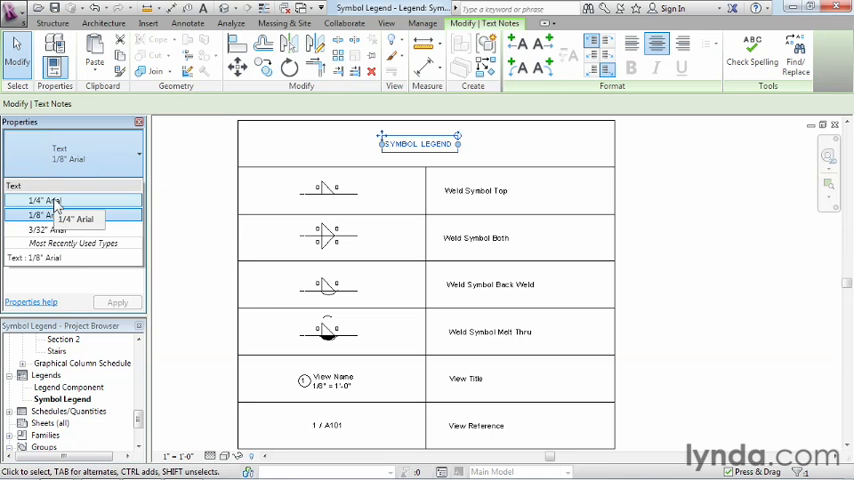
click(42, 201)
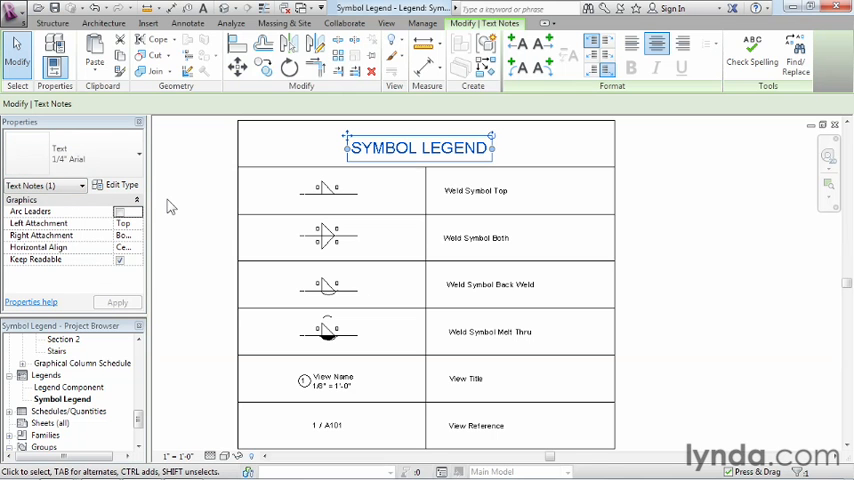